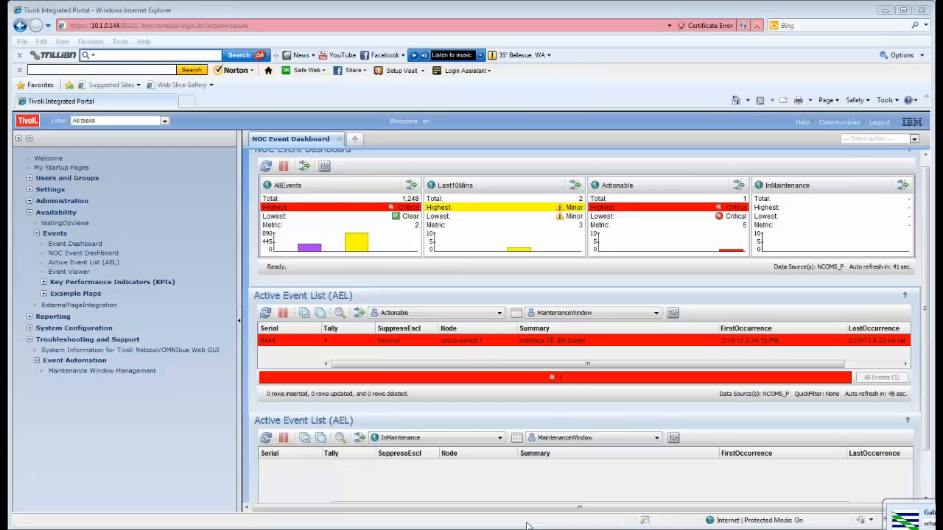
pyautogui.moveTo(349, 260)
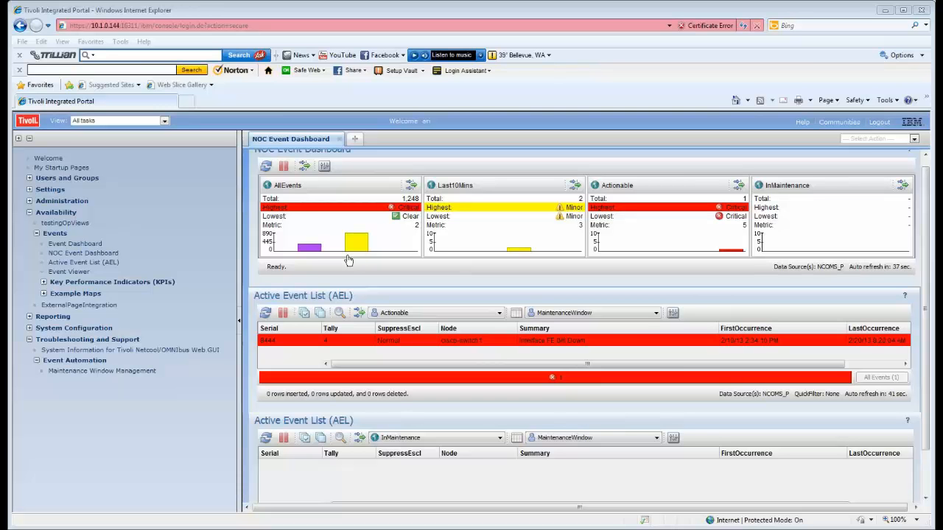
pyautogui.moveTo(346, 262)
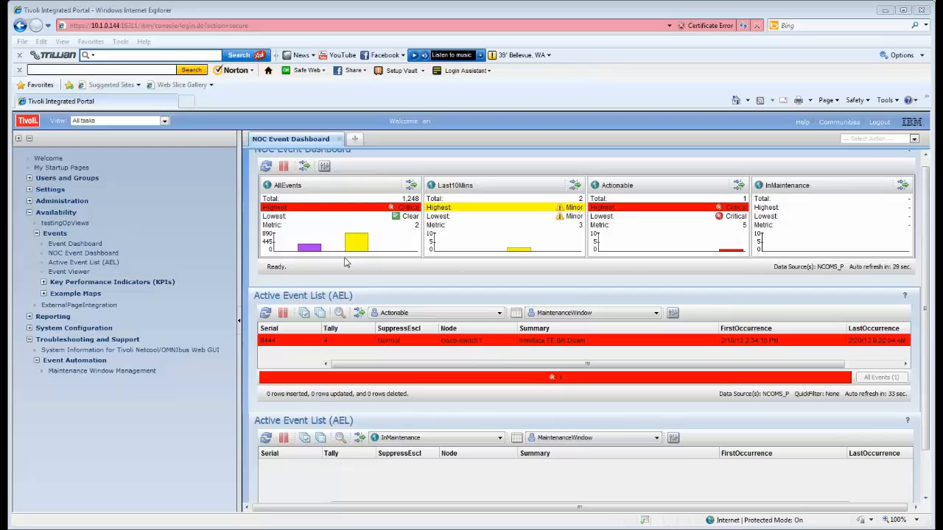
pyautogui.moveTo(527, 236)
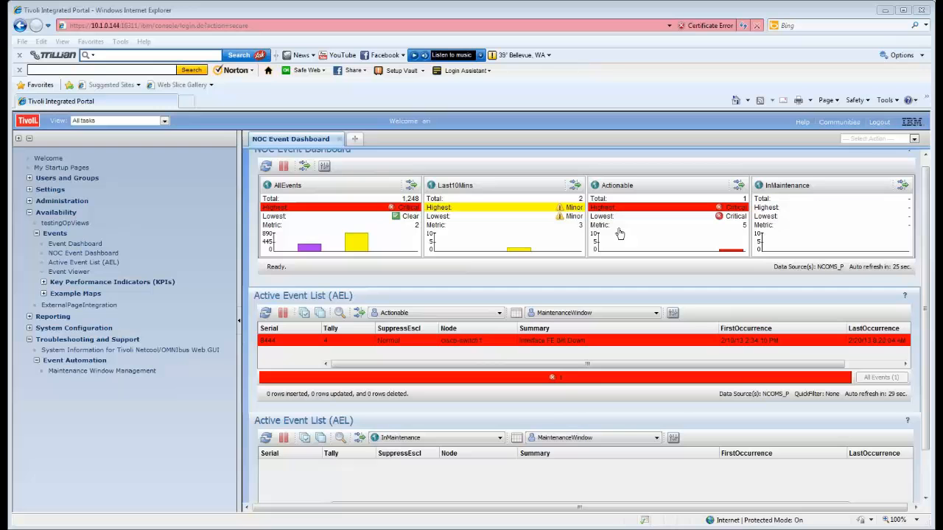
pyautogui.moveTo(745, 228)
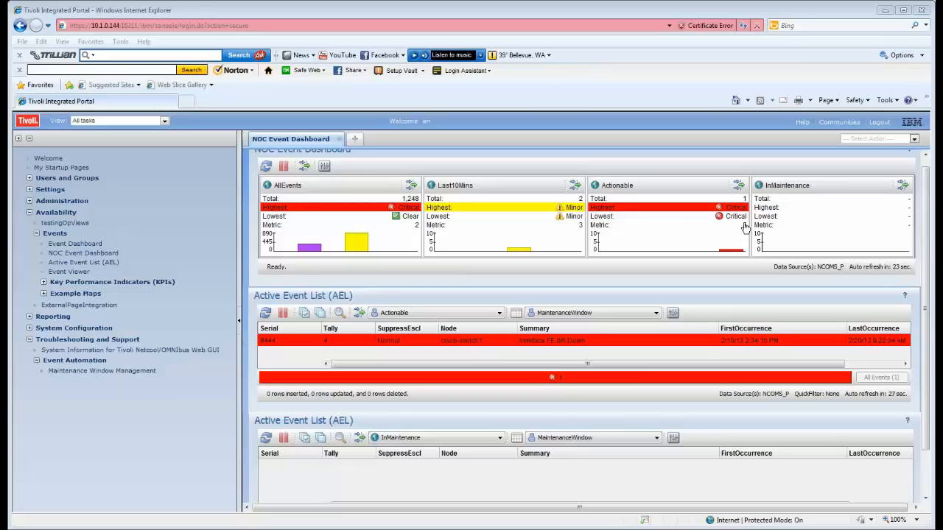
pyautogui.moveTo(679, 242)
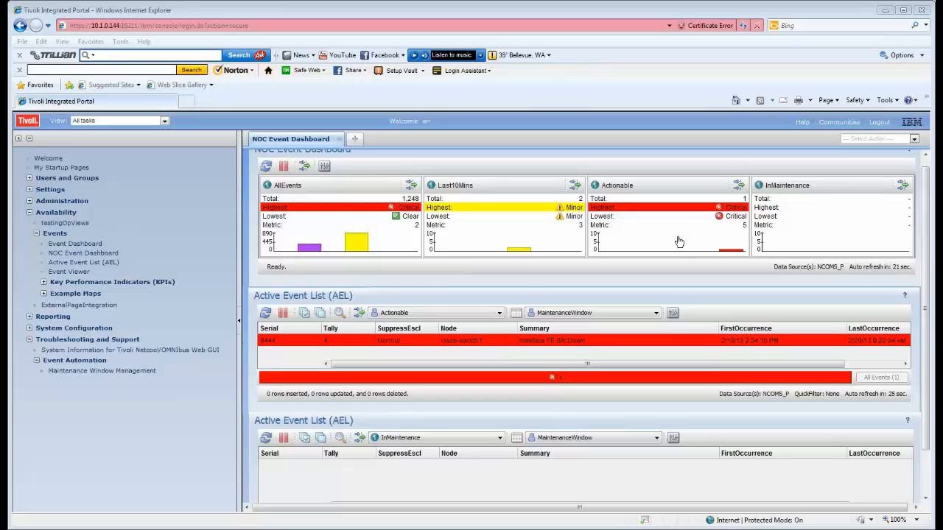
pyautogui.moveTo(660, 232)
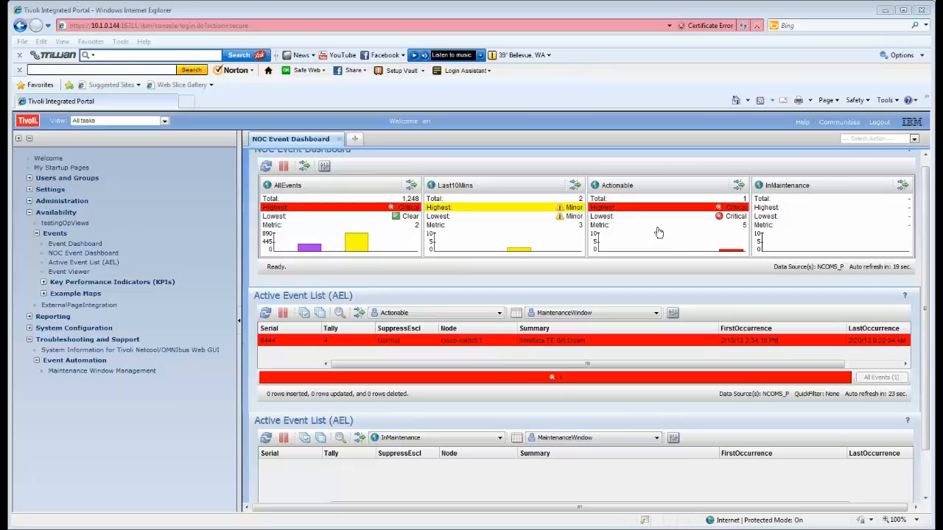
pyautogui.moveTo(719, 232)
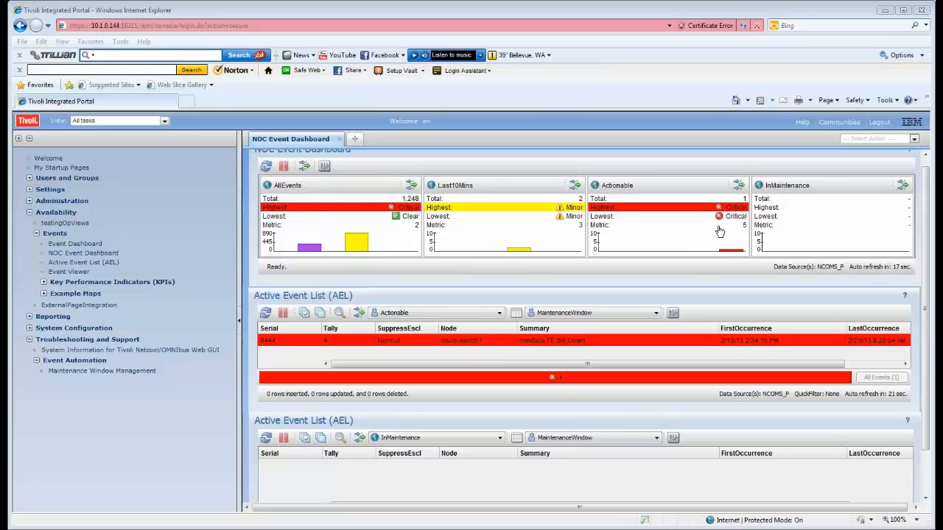
pyautogui.moveTo(495, 294)
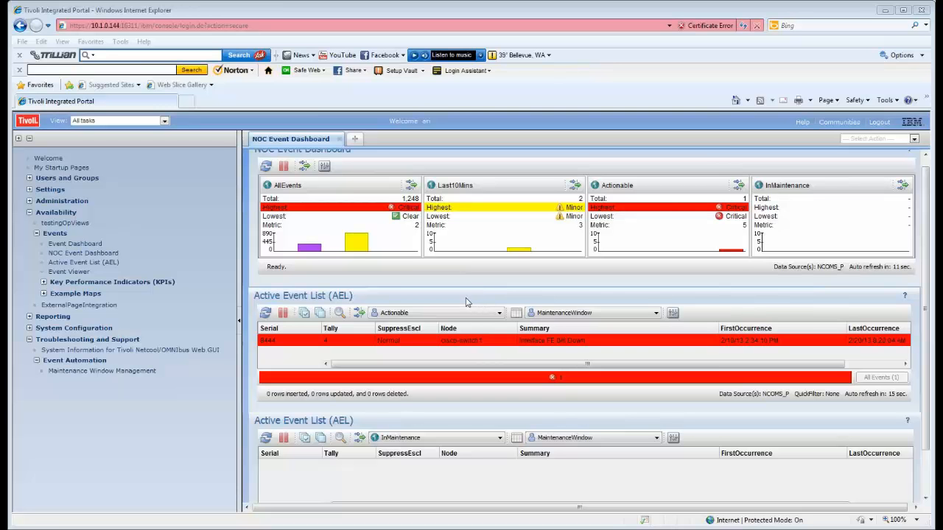
pyautogui.moveTo(395, 324)
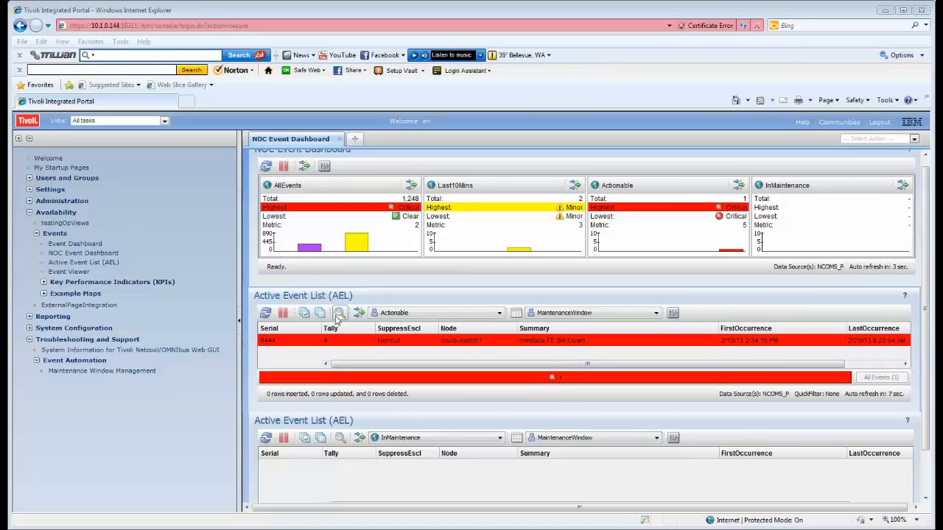
pyautogui.moveTo(531, 352)
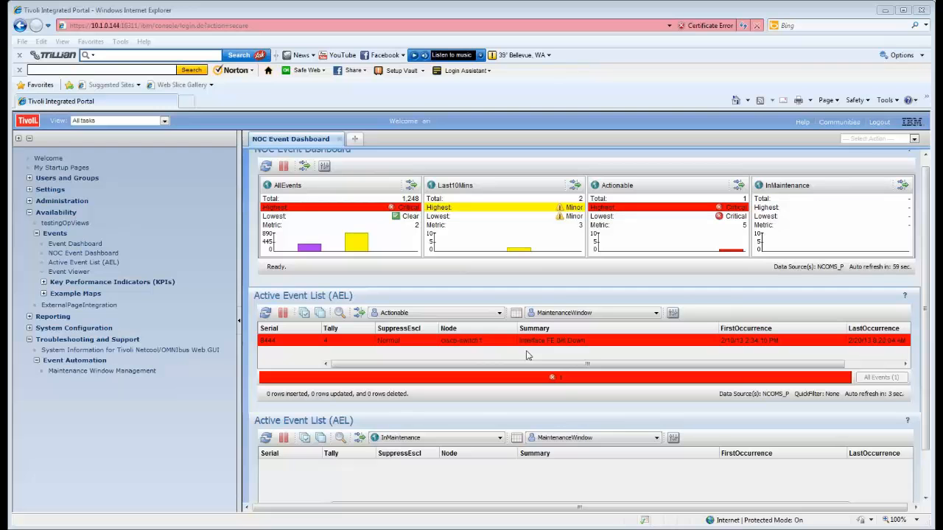
pyautogui.moveTo(545, 354)
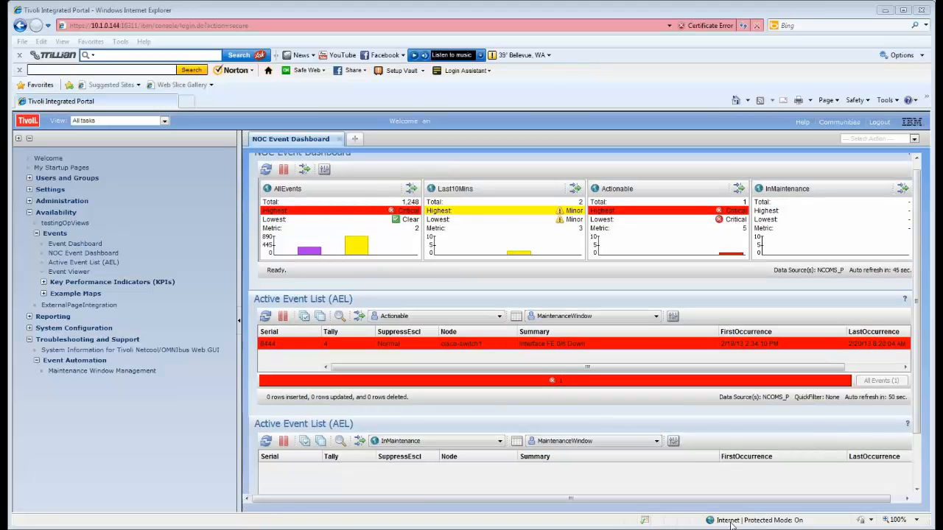
pyautogui.moveTo(51, 399)
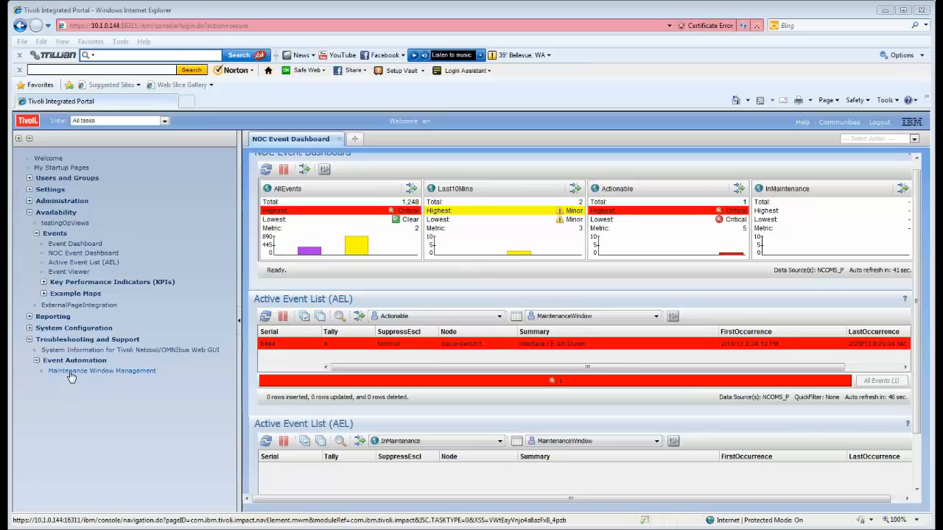
# Open Maintenance Window Management from Event Automation in the left navigation.
pyautogui.click(101, 371)
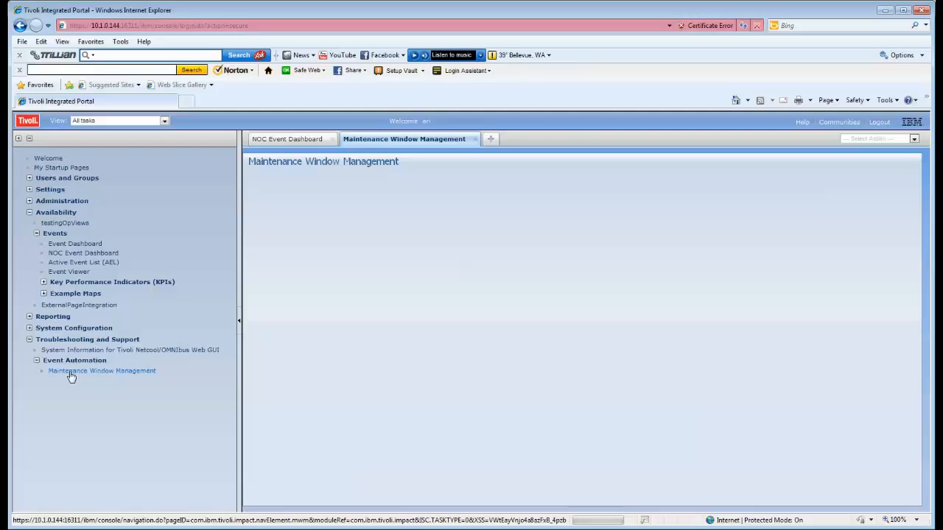
pyautogui.click(101, 371)
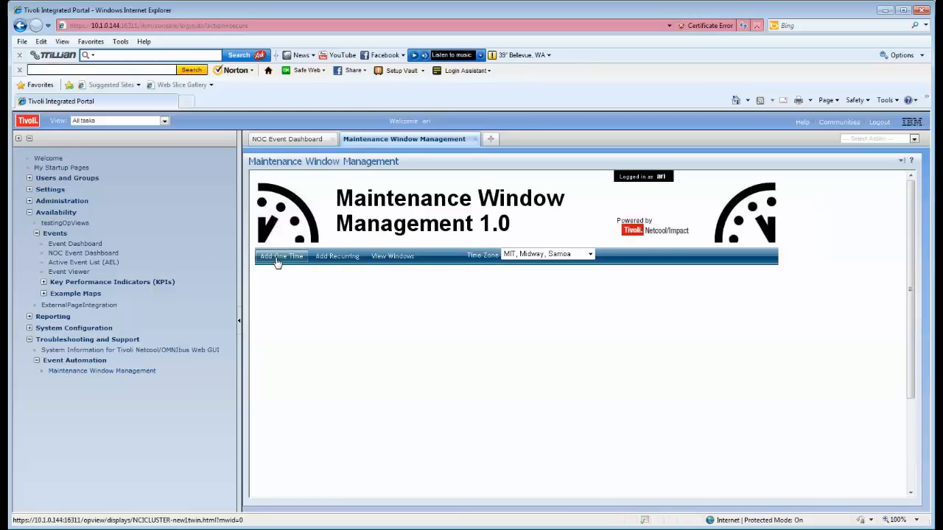
# Begin an Add One Time window for the switch node with time zone Los Angeles, Vancouver.
pyautogui.click(279, 256)
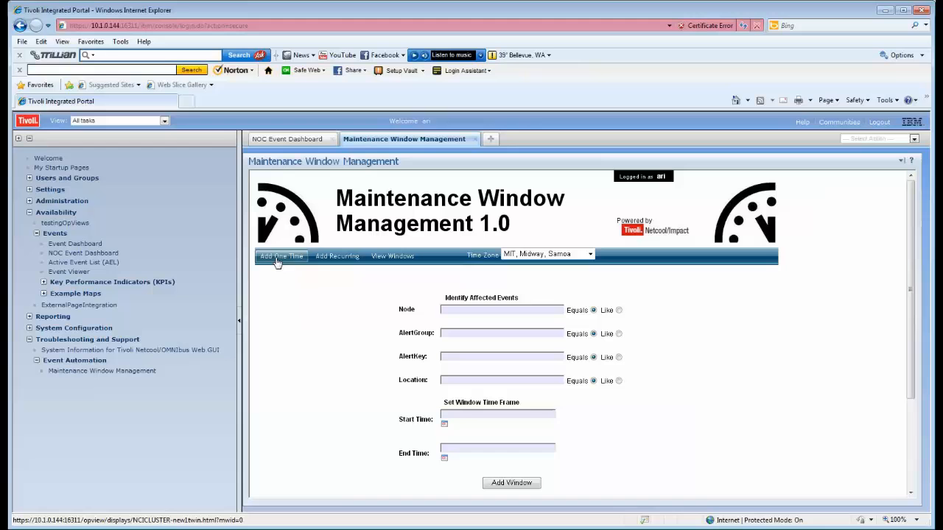
pyautogui.moveTo(410, 297)
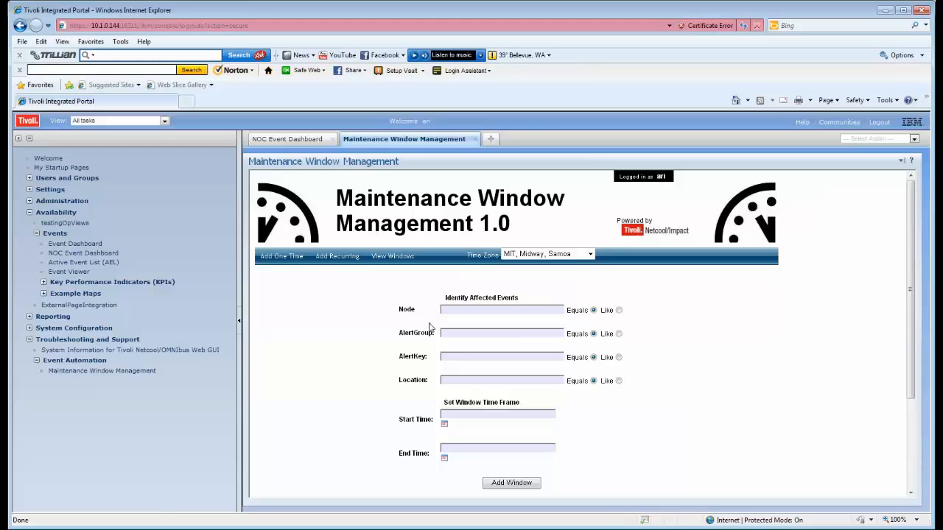
pyautogui.moveTo(415, 366)
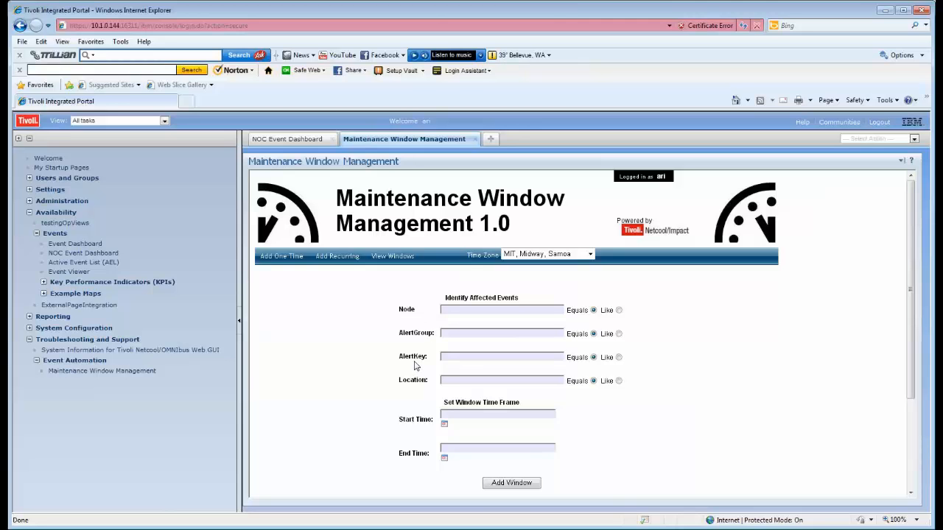
pyautogui.moveTo(421, 392)
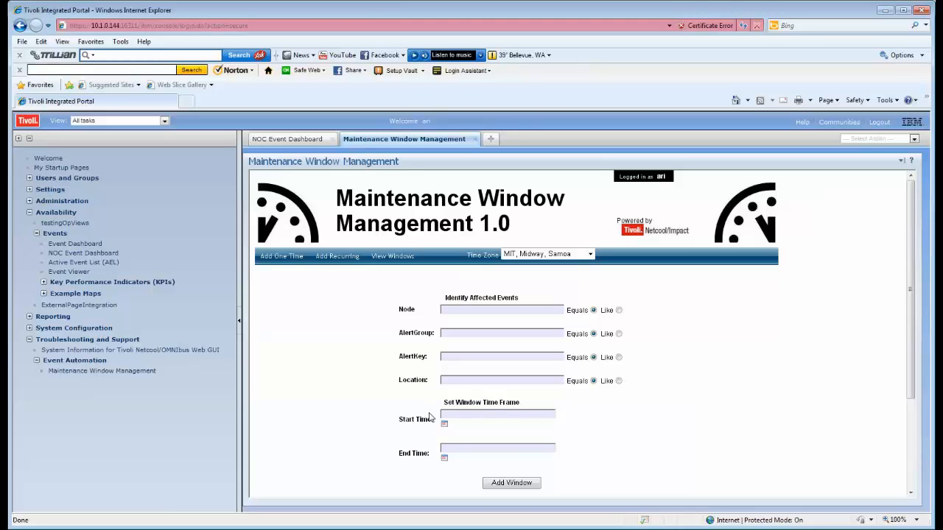
pyautogui.moveTo(431, 375)
pyautogui.write('cisco-switch1')
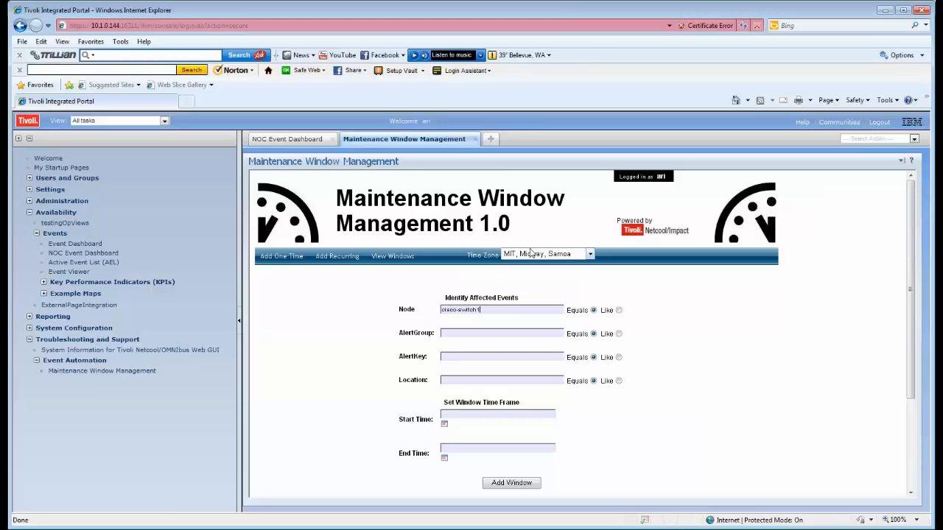
pyautogui.click(590, 253)
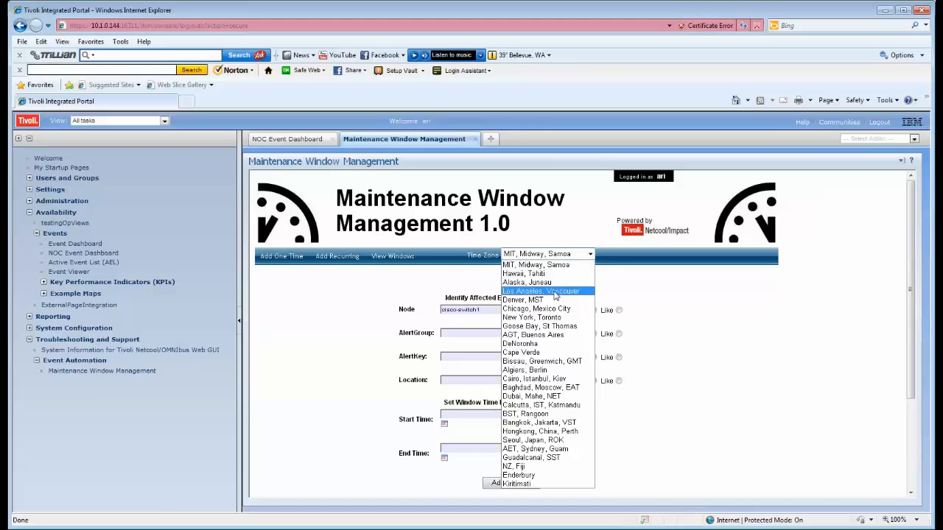
pyautogui.click(542, 292)
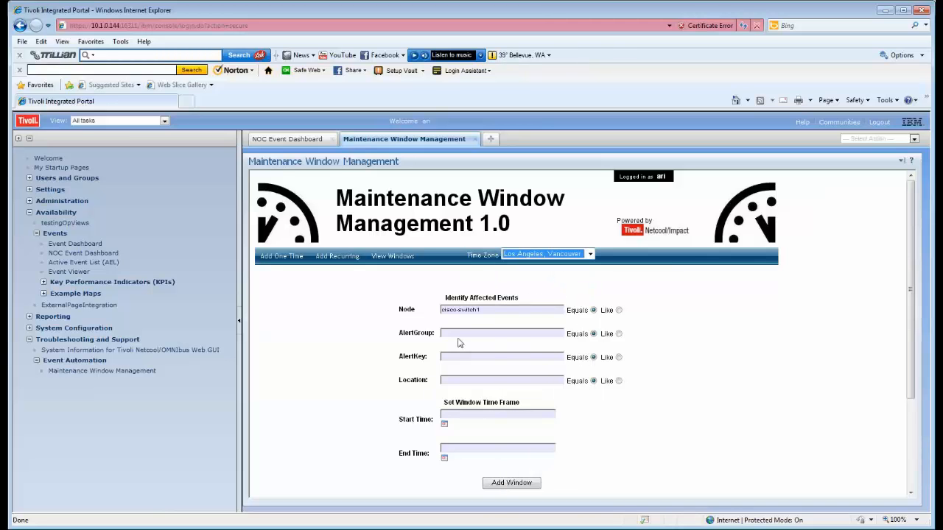
pyautogui.moveTo(439, 380)
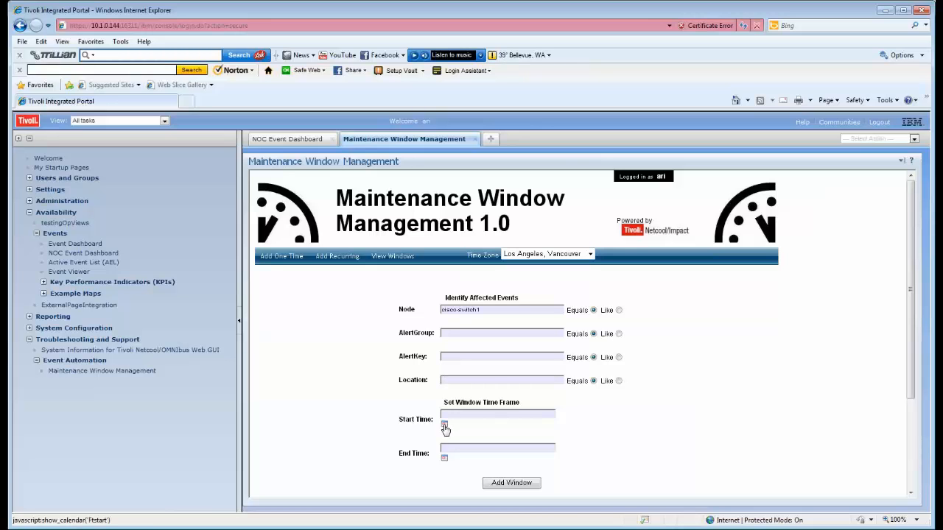
pyautogui.click(445, 424)
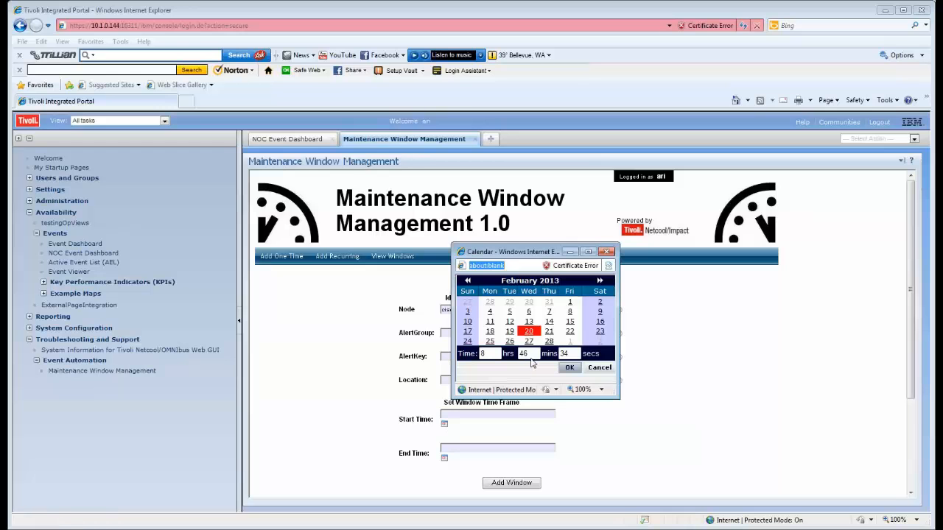
pyautogui.tripleClick(523, 353)
pyautogui.write('45')
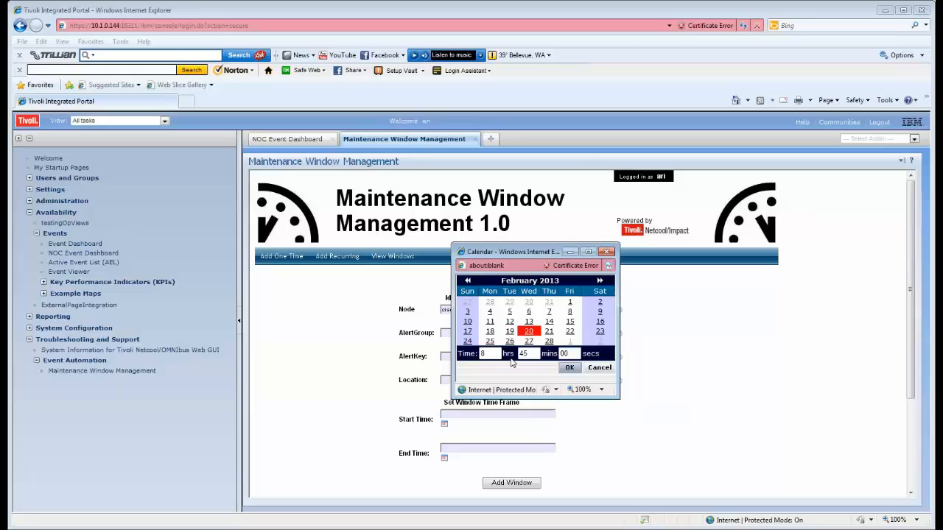
pyautogui.click(568, 368)
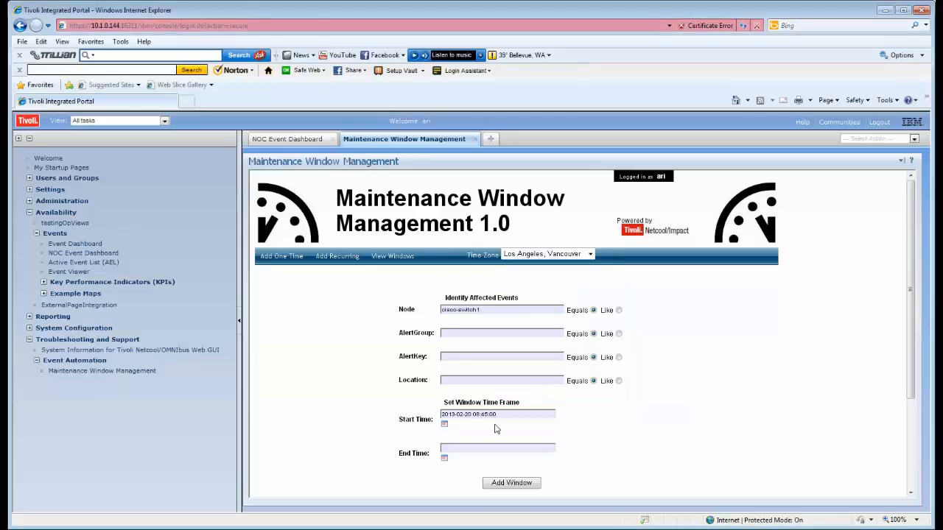
pyautogui.click(498, 448)
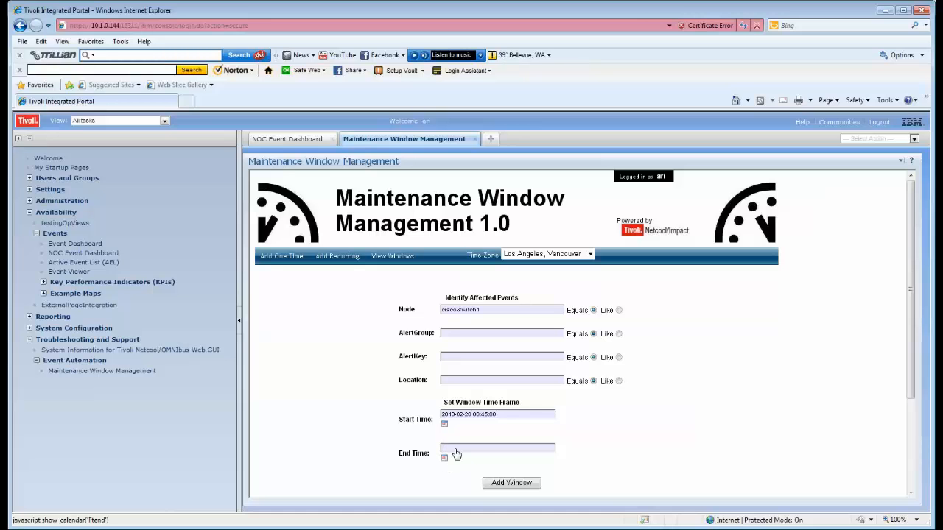
# Set the end time to 08:55:00 and add the maintenance window.
pyautogui.click(445, 458)
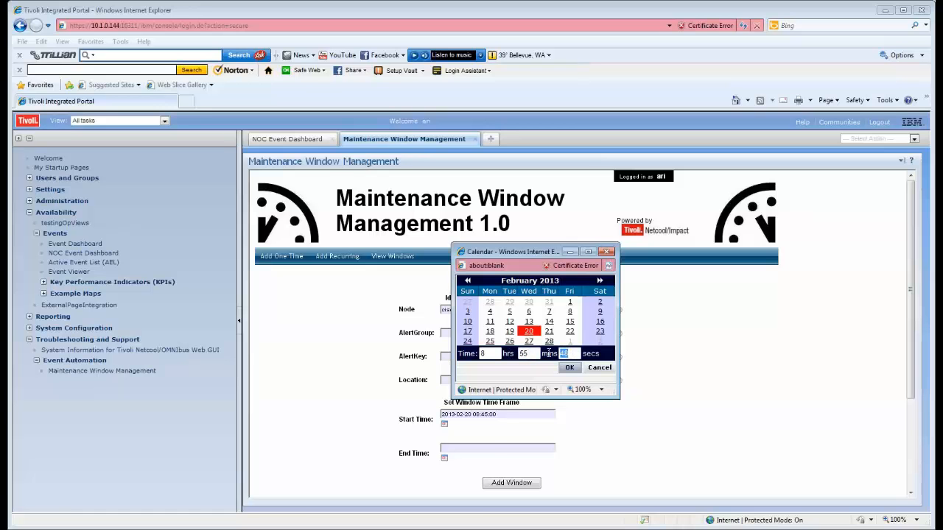
pyautogui.click(569, 368)
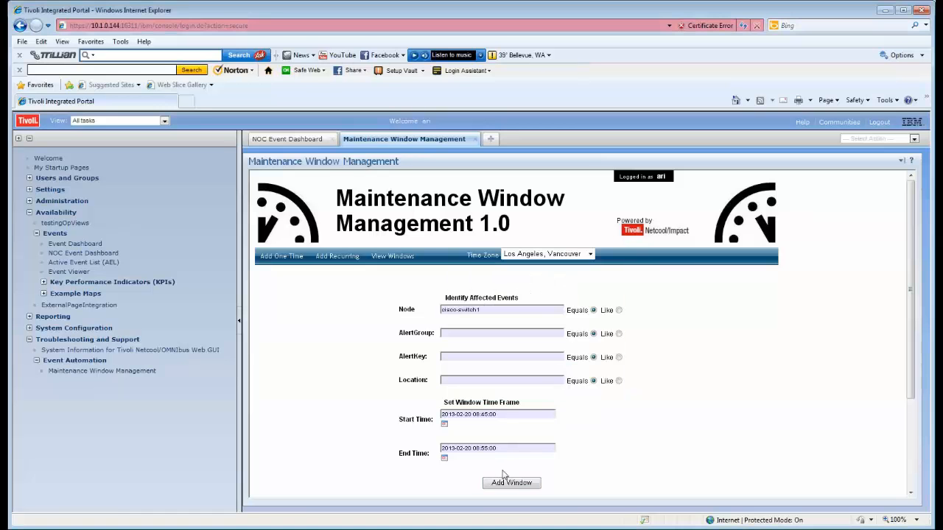
pyautogui.click(511, 483)
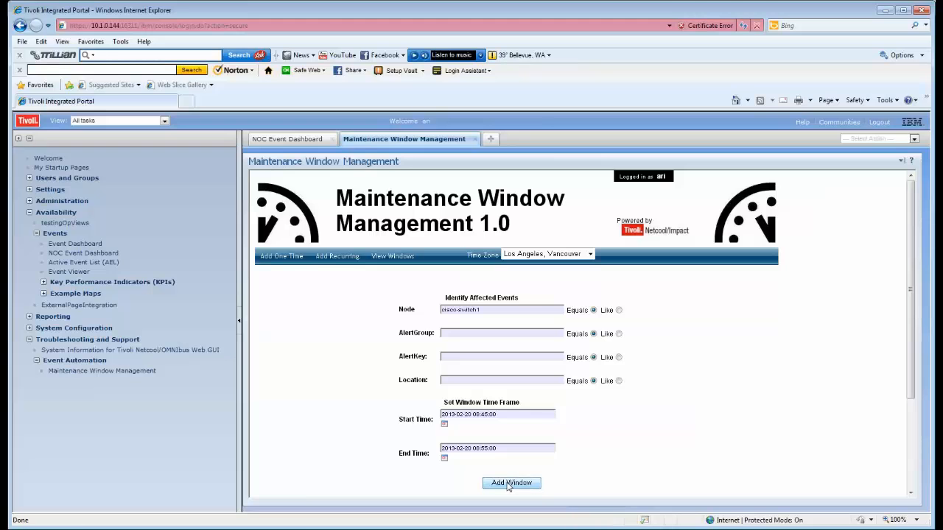
pyautogui.moveTo(507, 461)
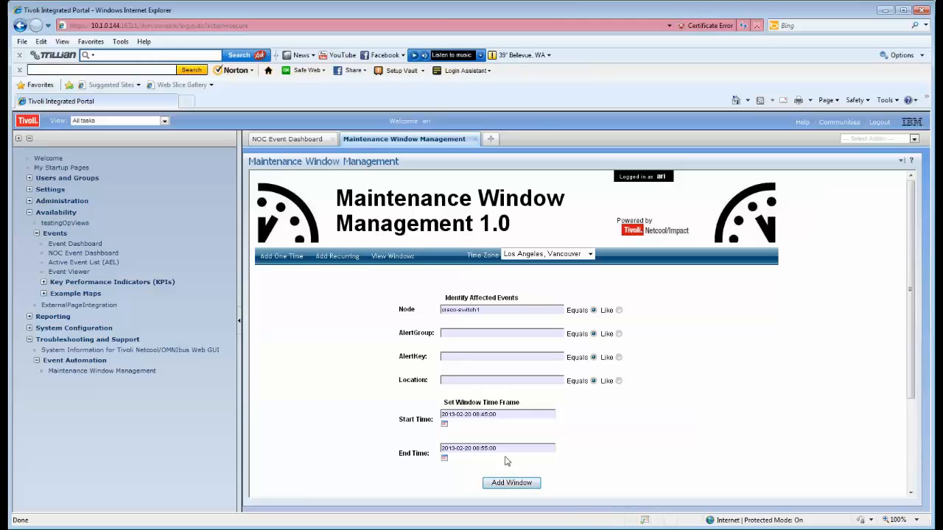
pyautogui.moveTo(342, 276)
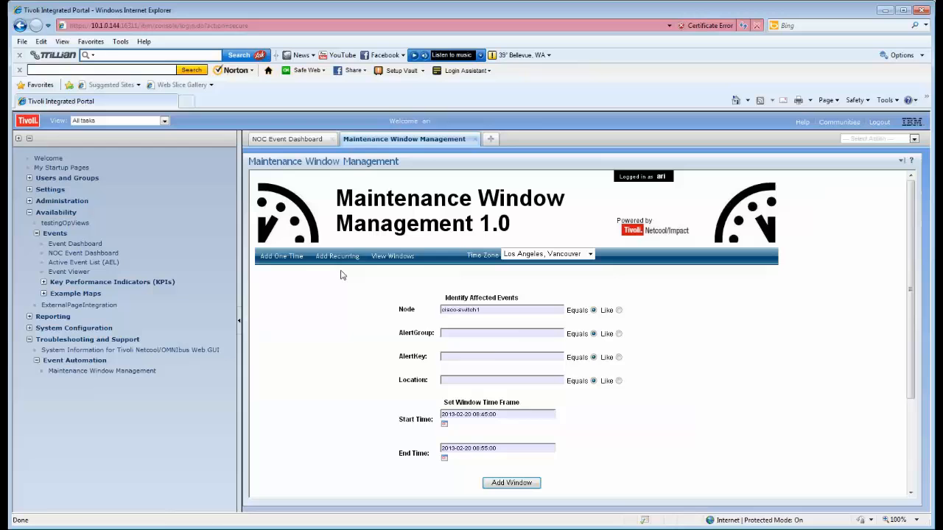
# List the one-time windows via View Windows, showing the Cisco switch 1 08:45–08:55 window as active.
pyautogui.click(336, 257)
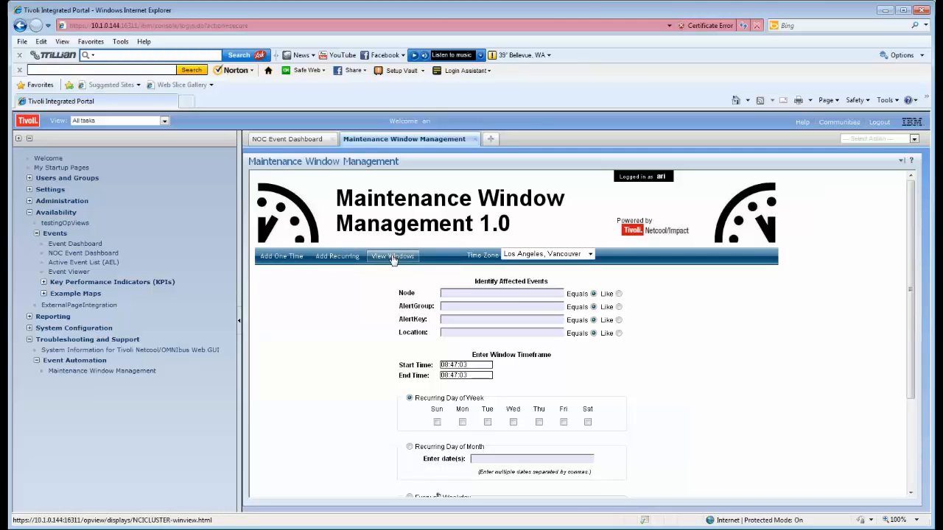
pyautogui.click(392, 257)
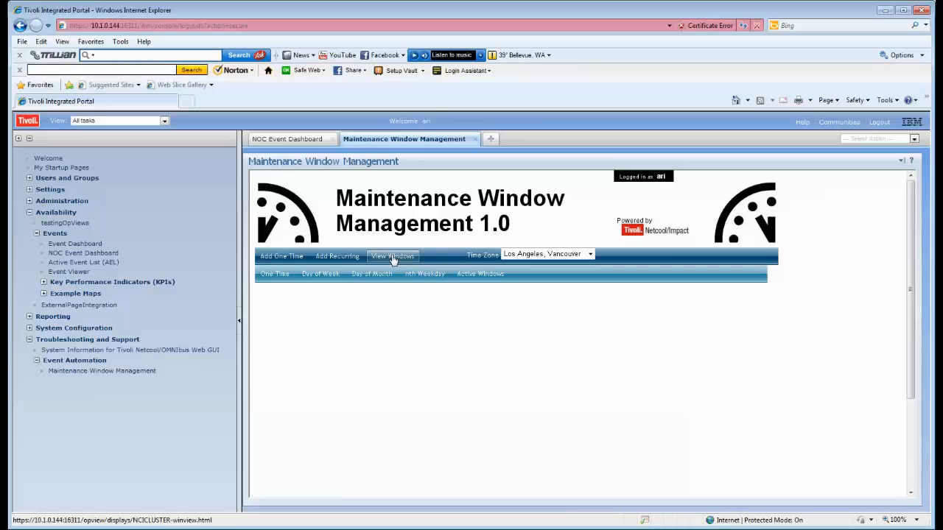
pyautogui.click(274, 272)
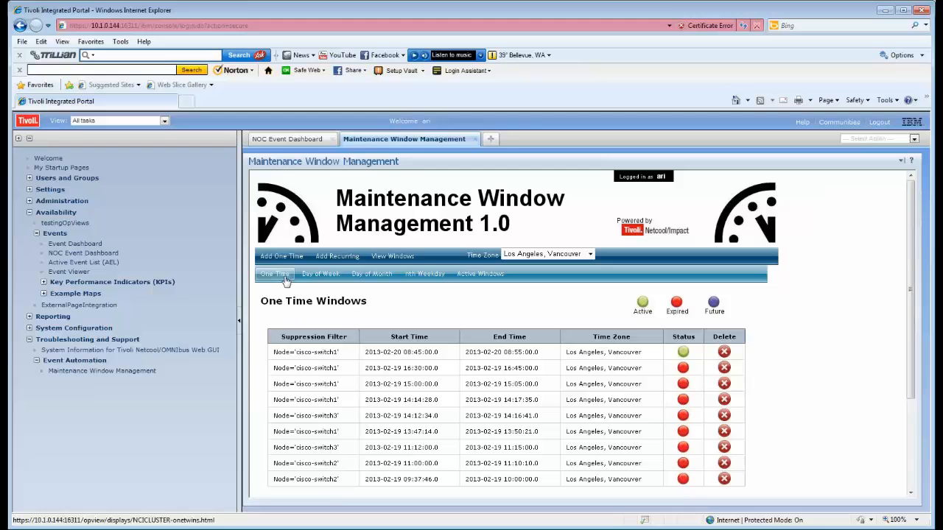
pyautogui.moveTo(545, 365)
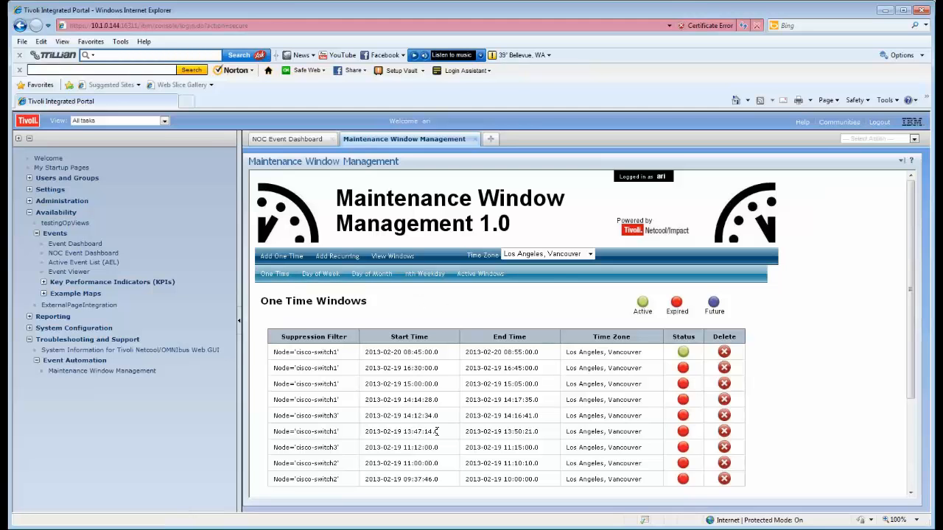
pyautogui.moveTo(622, 362)
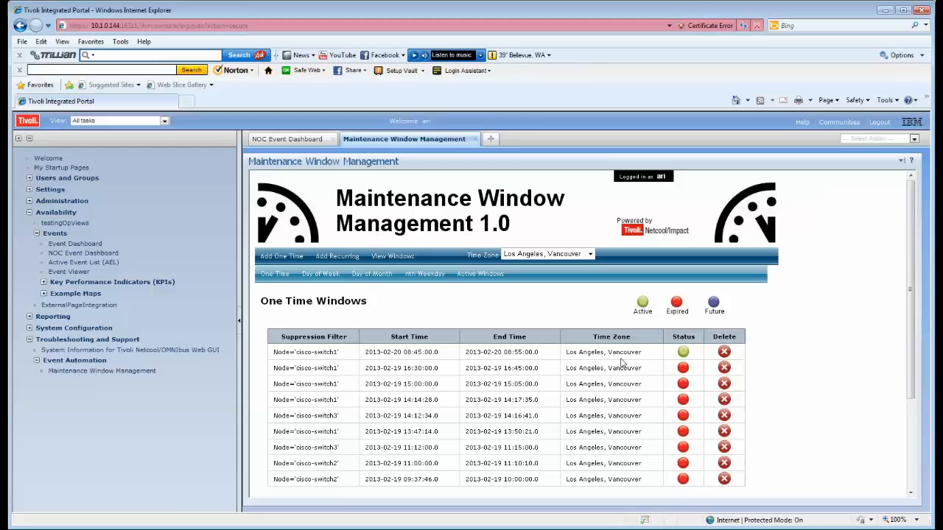
pyautogui.moveTo(678, 359)
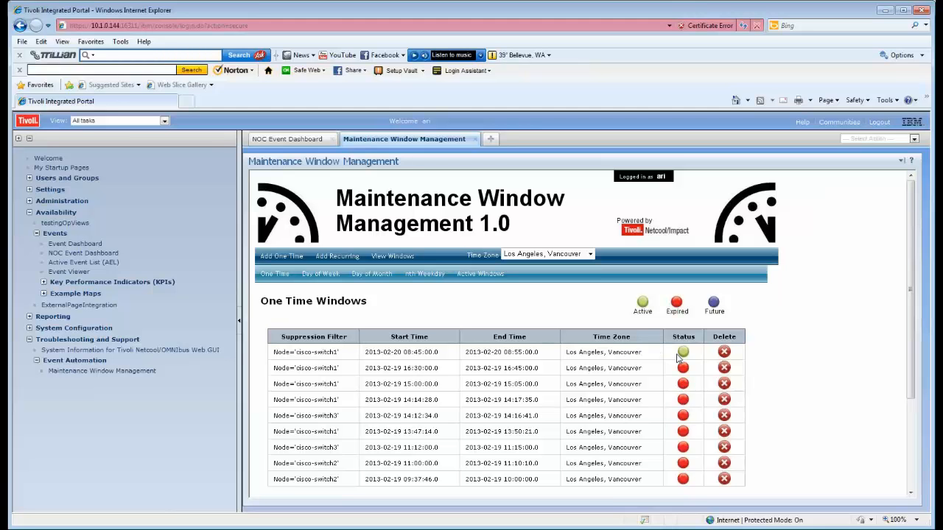
pyautogui.moveTo(670, 355)
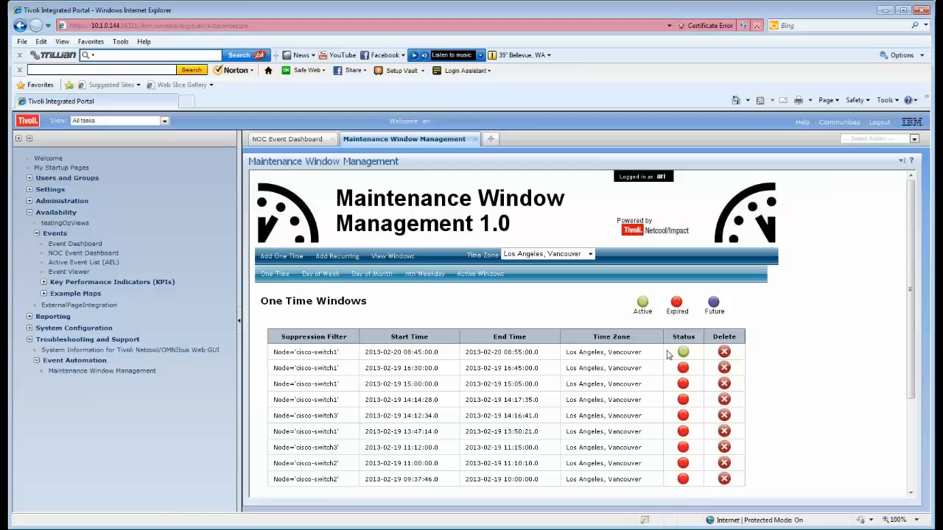
pyautogui.moveTo(713, 309)
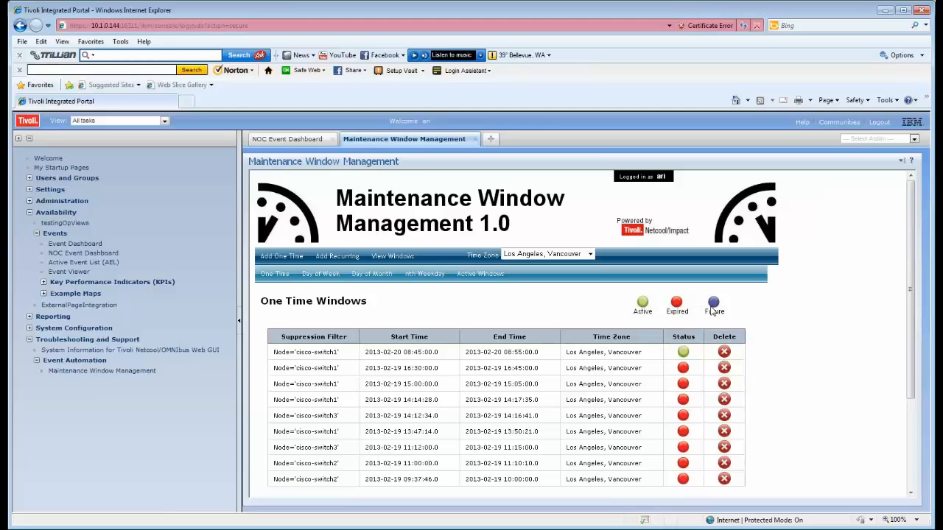
pyautogui.scroll(-3)
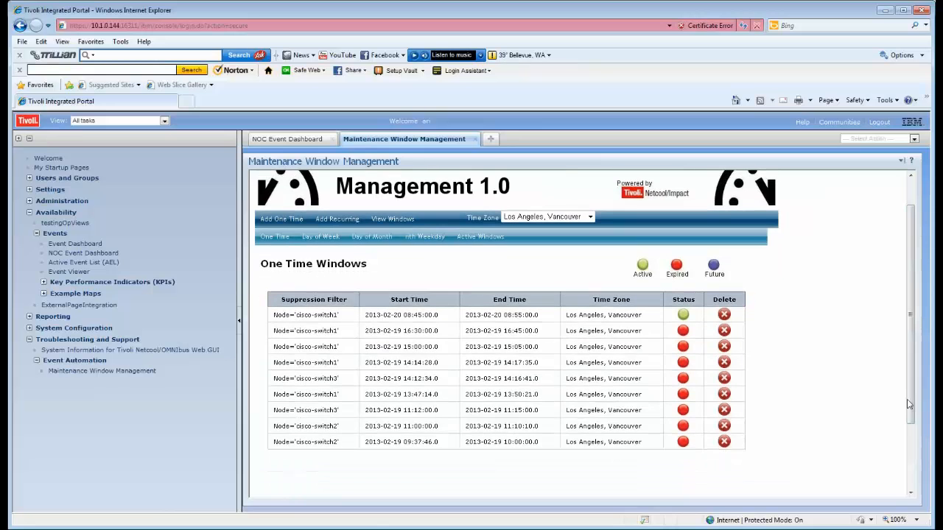
pyautogui.moveTo(287, 138)
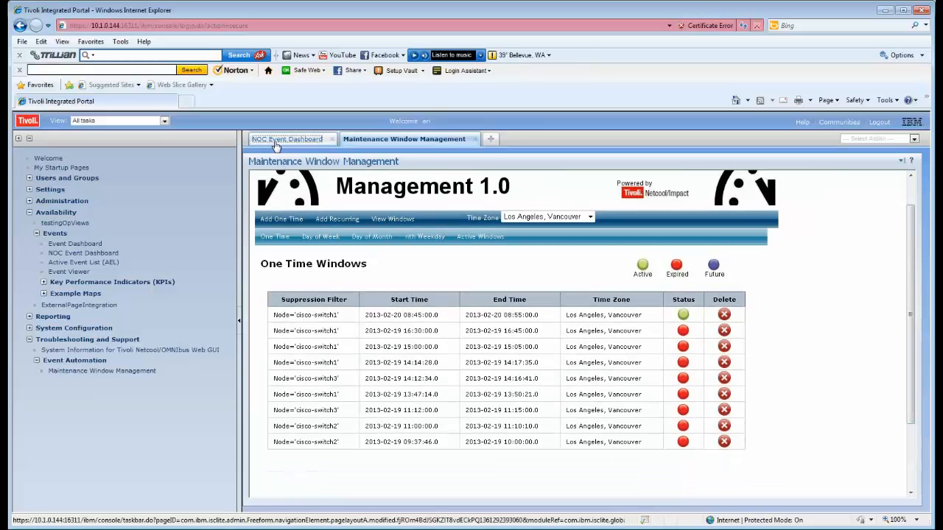
pyautogui.click(287, 138)
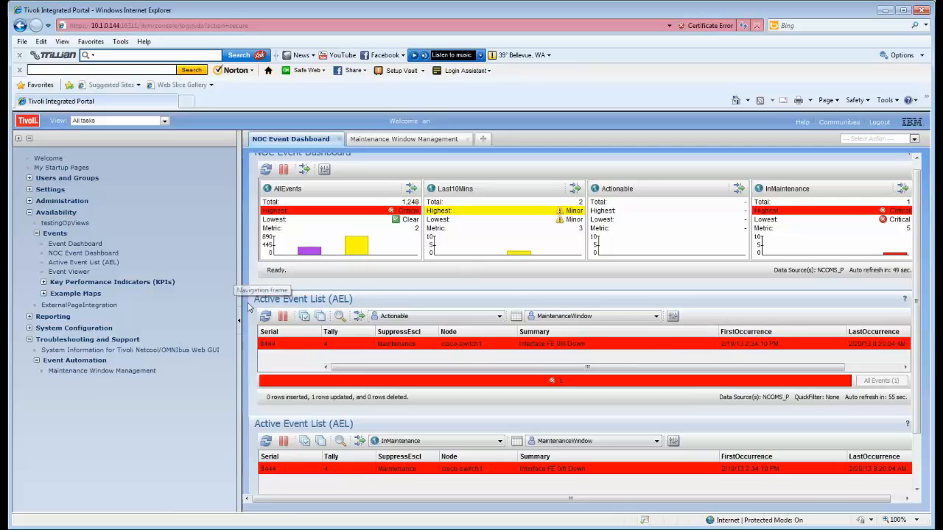
pyautogui.moveTo(265, 420)
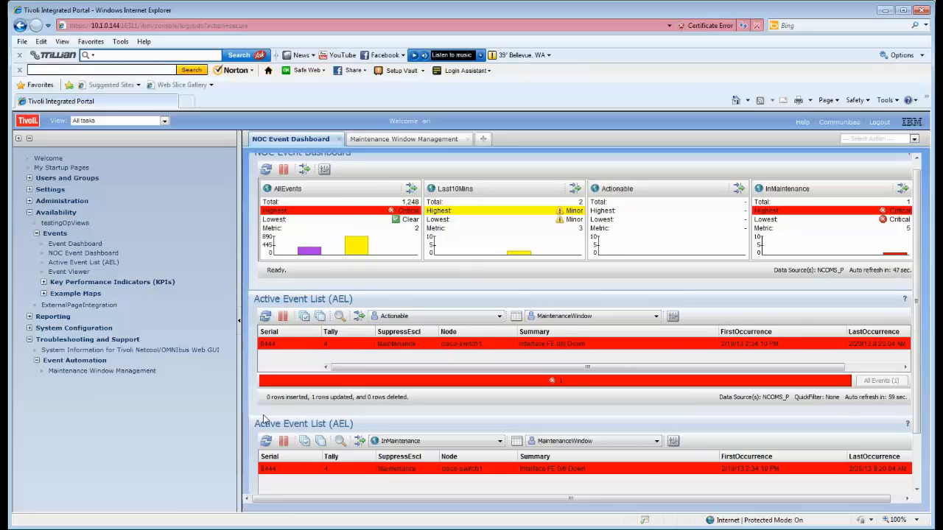
pyautogui.click(404, 138)
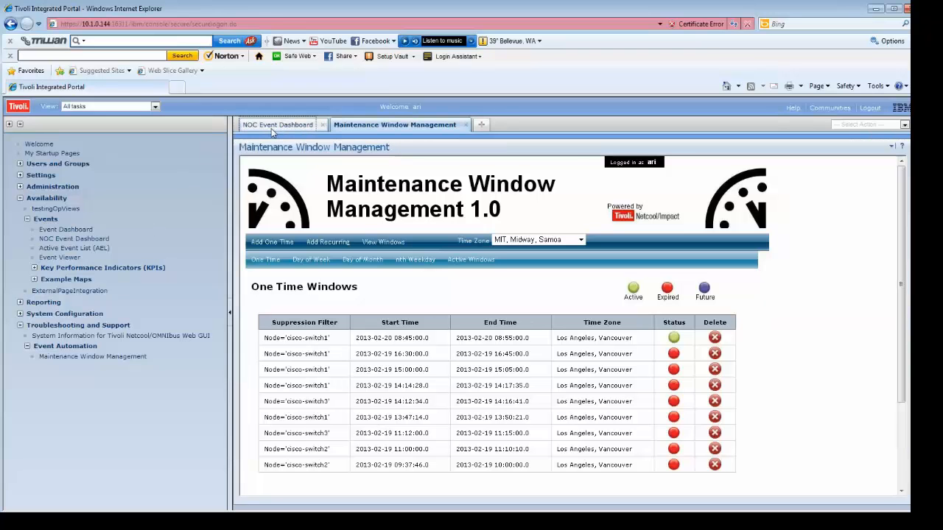
pyautogui.click(280, 124)
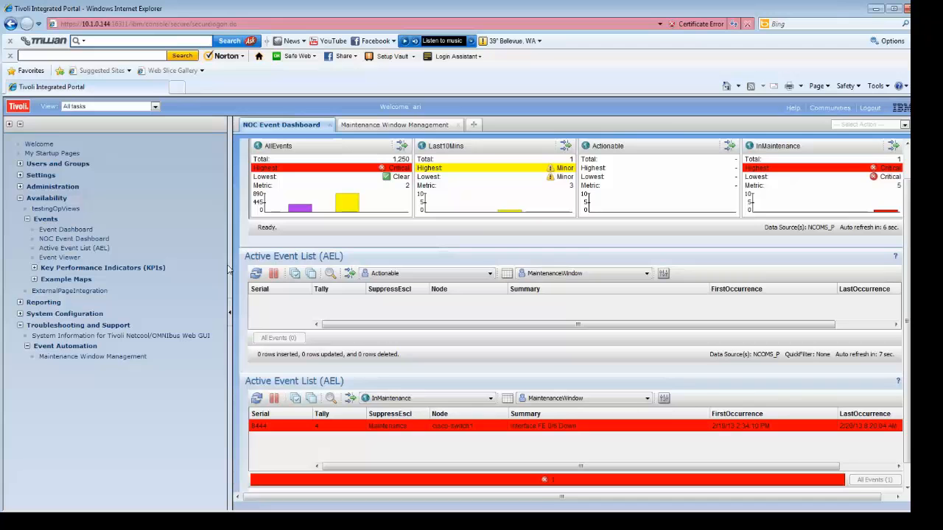
pyautogui.moveTo(454, 442)
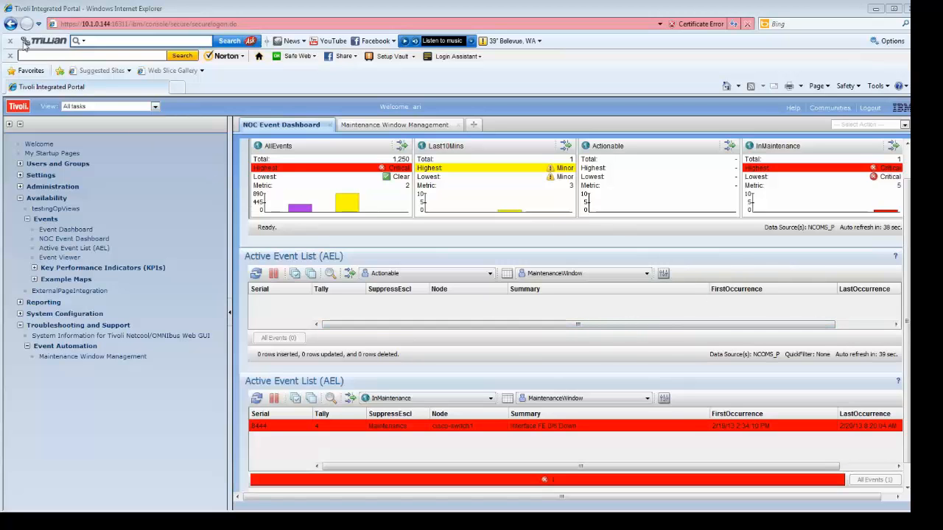
pyautogui.moveTo(268, 111)
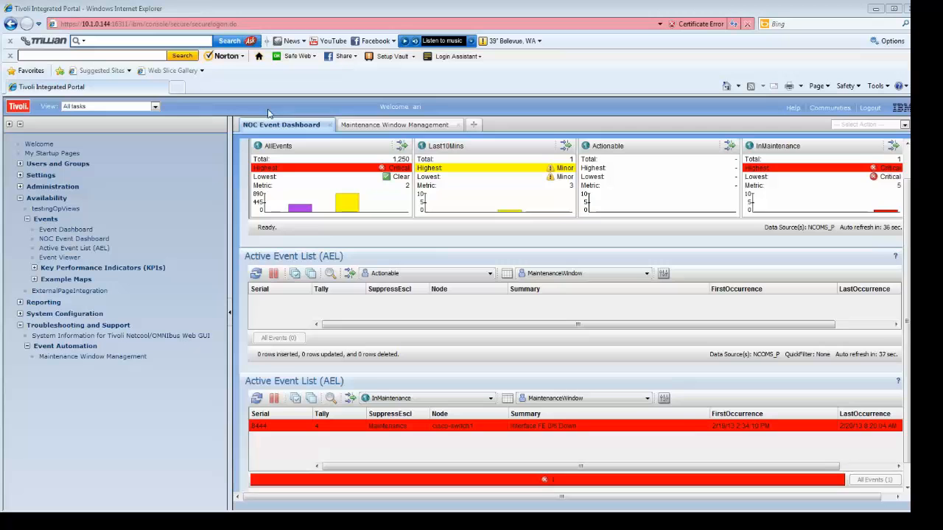
pyautogui.moveTo(454, 109)
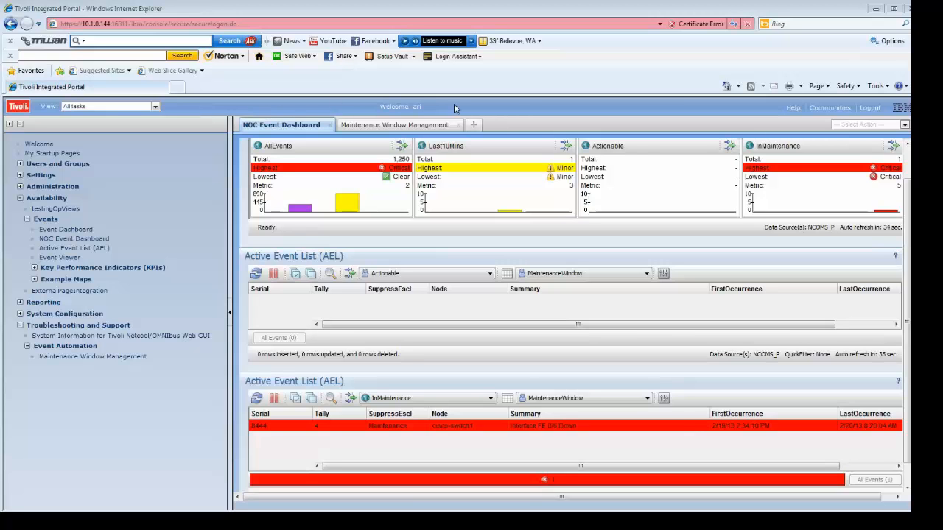
pyautogui.moveTo(576, 232)
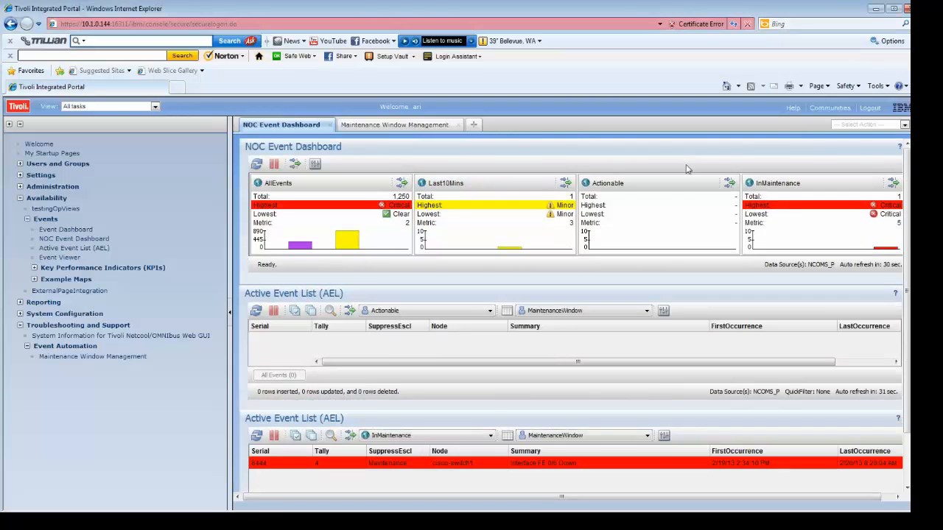
# Launch the InMaintenance monitor box's Active Event List showing the 24 suppressed events.
pyautogui.click(256, 163)
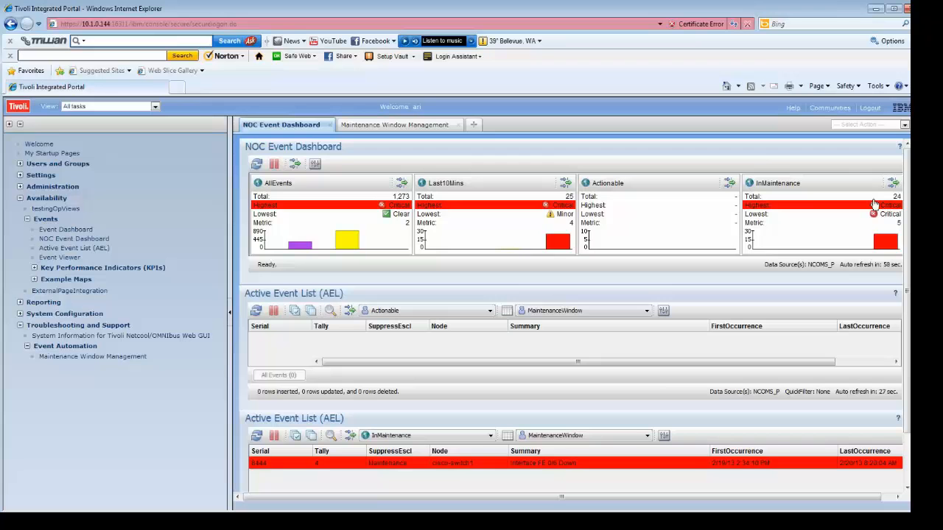
pyautogui.moveTo(675, 289)
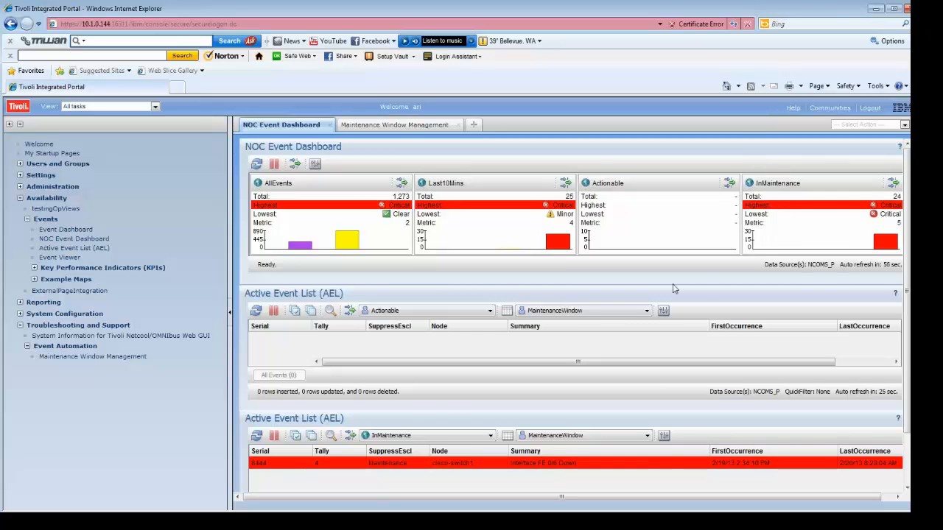
pyautogui.scroll(-3)
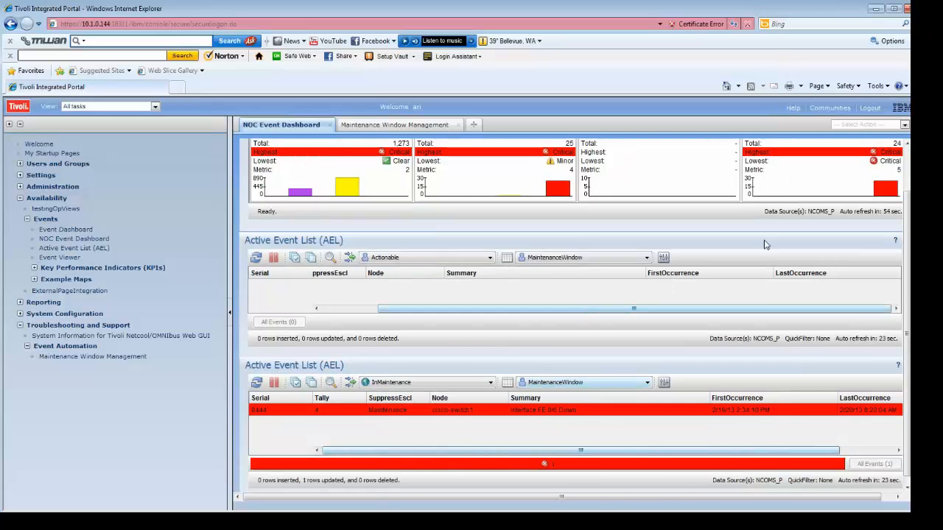
pyautogui.moveTo(819, 186)
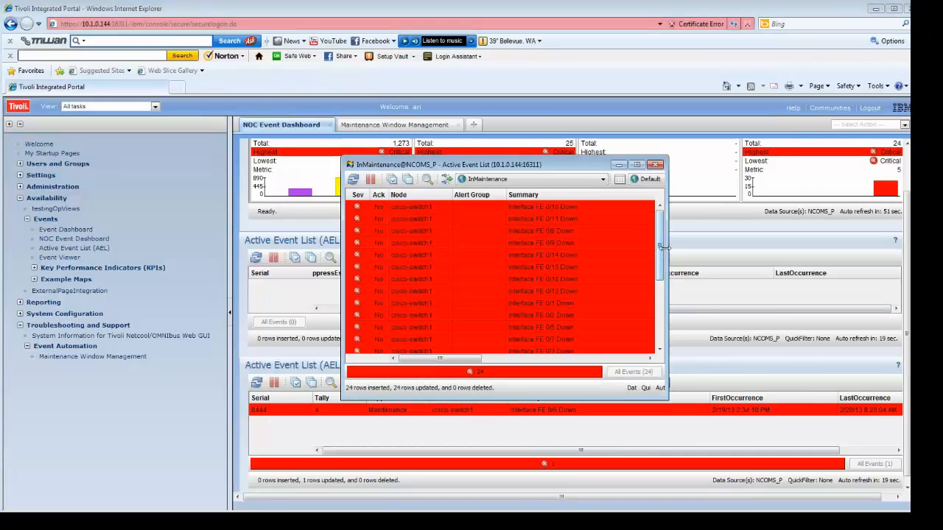
# Review the 24 events in the MaintenanceWindow view, then close the event list window.
pyautogui.click(649, 180)
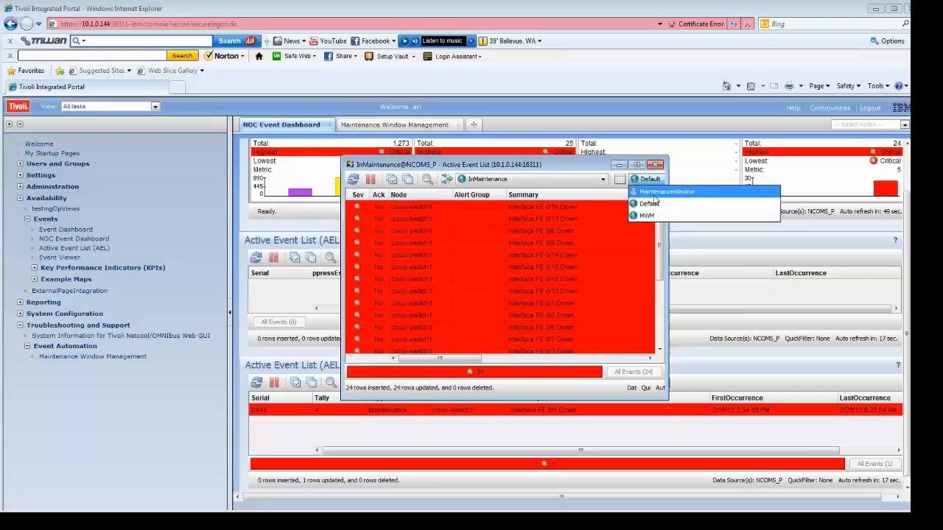
pyautogui.click(666, 192)
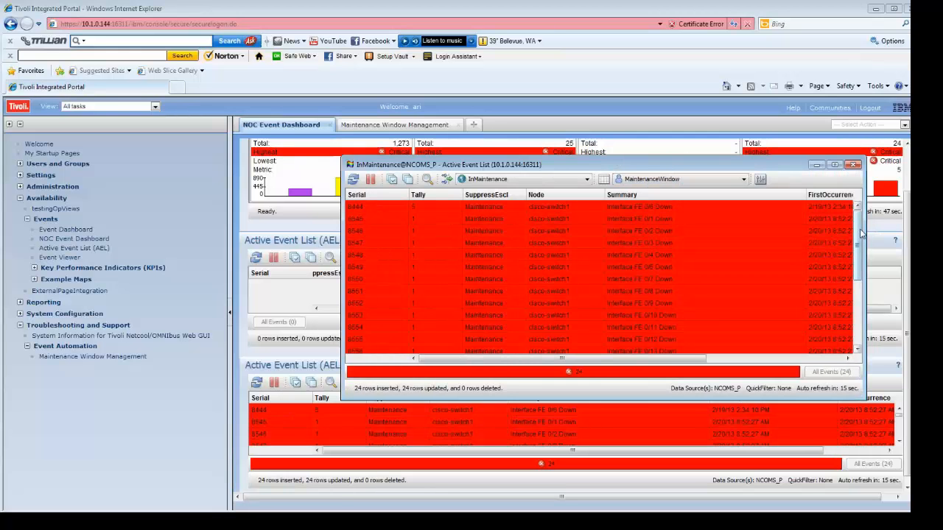
pyautogui.scroll(-3)
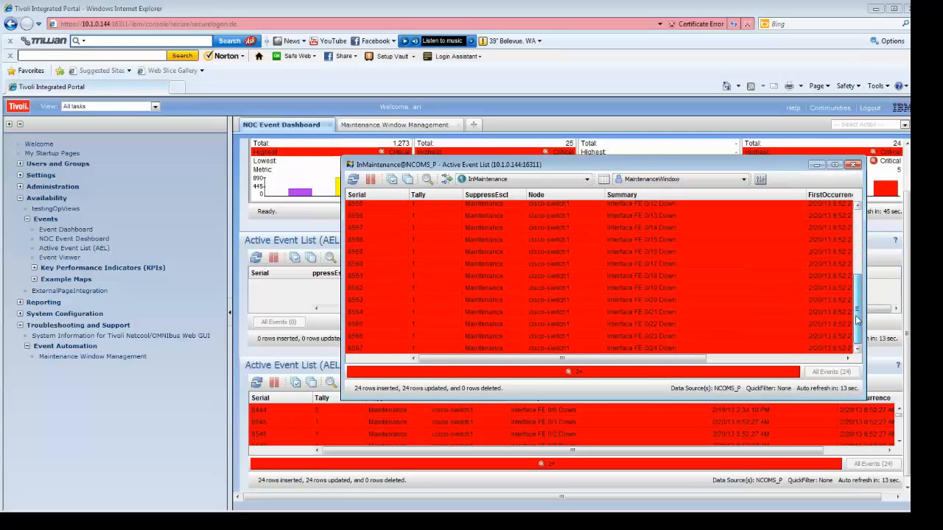
pyautogui.scroll(3)
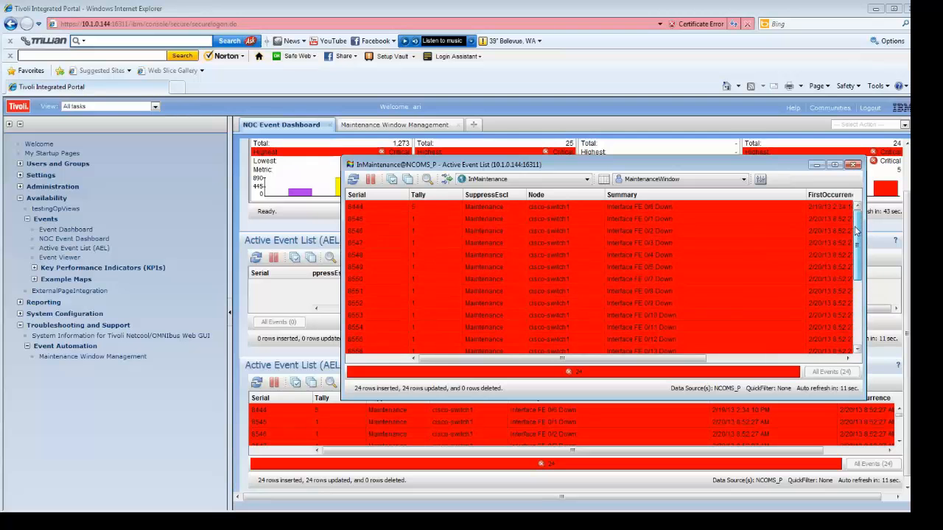
pyautogui.scroll(-3)
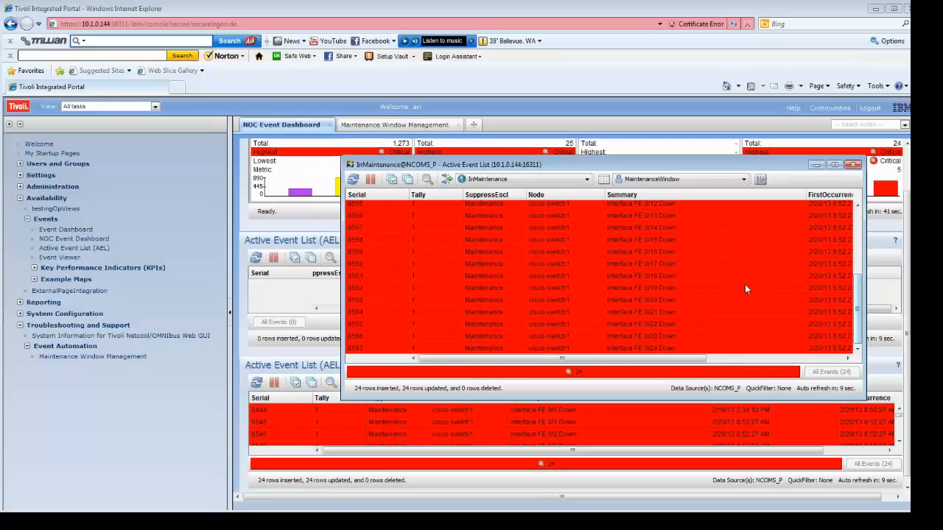
pyautogui.click(851, 165)
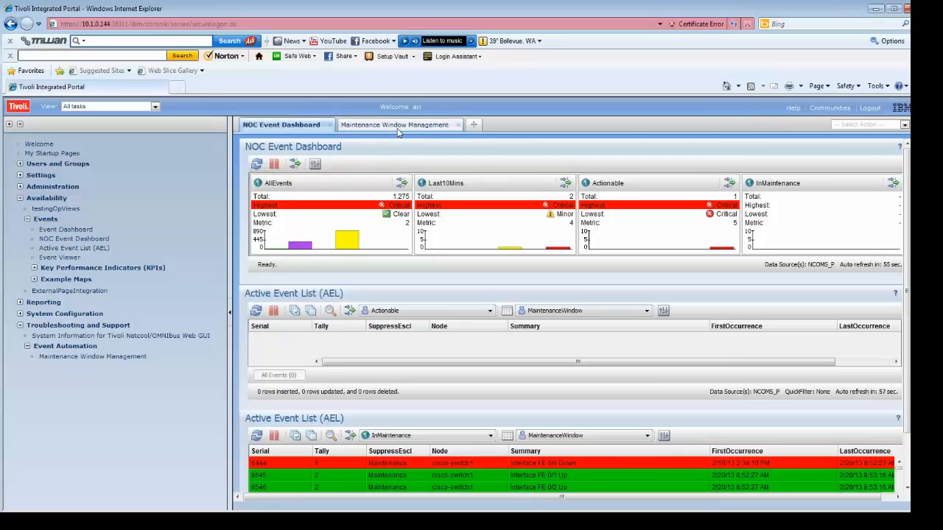
pyautogui.click(395, 124)
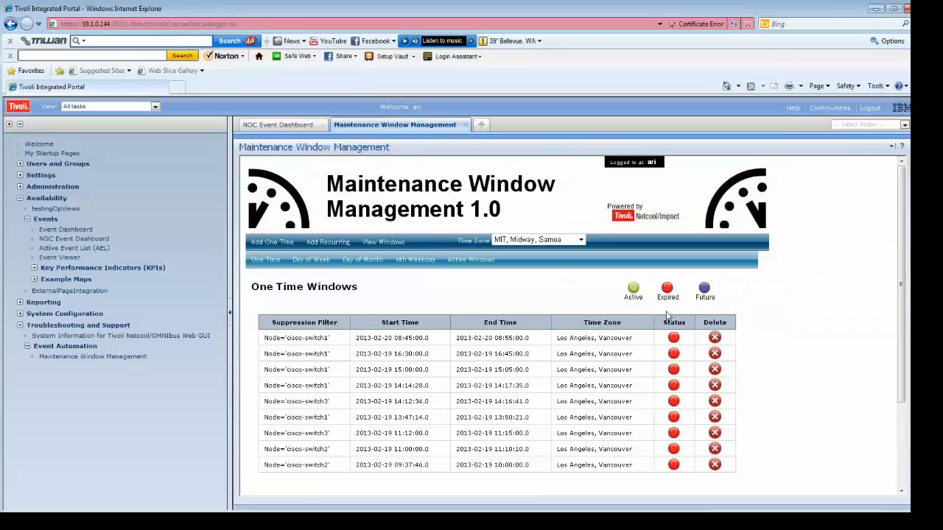
pyautogui.click(277, 124)
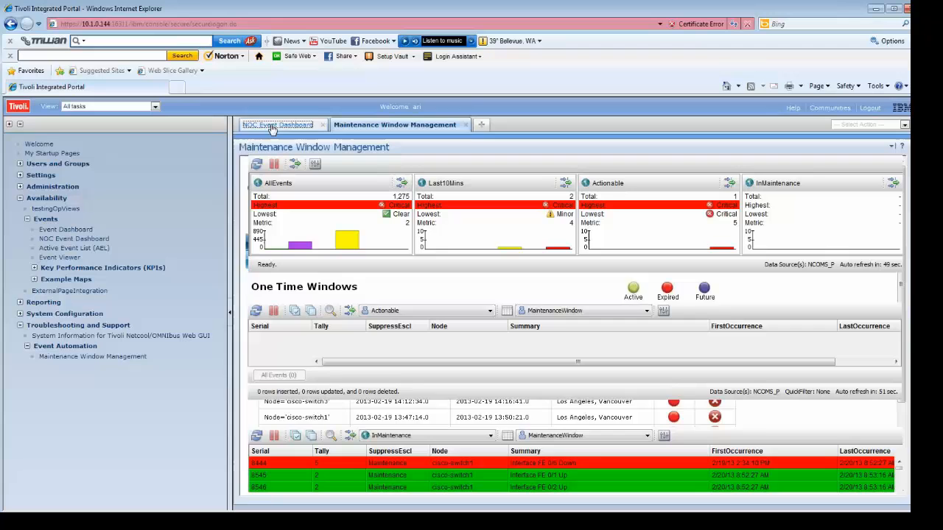
pyautogui.click(280, 123)
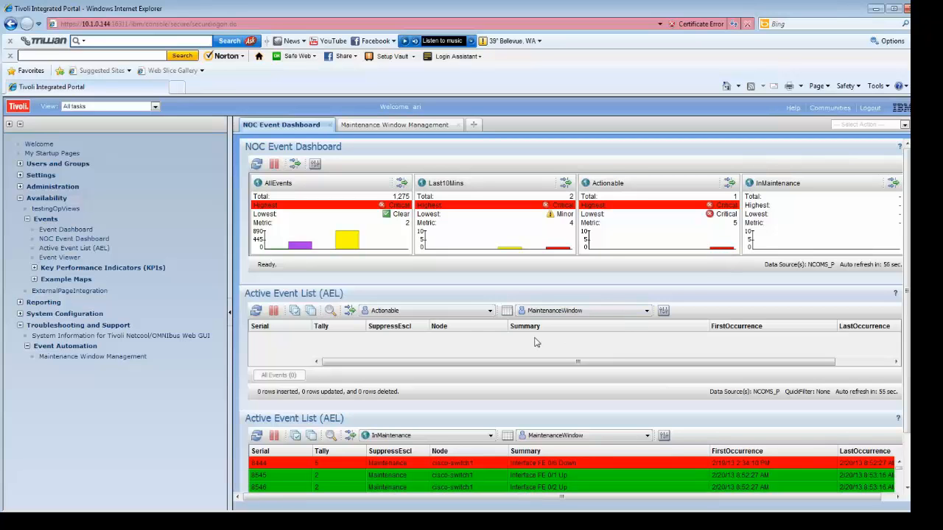
pyautogui.moveTo(632, 224)
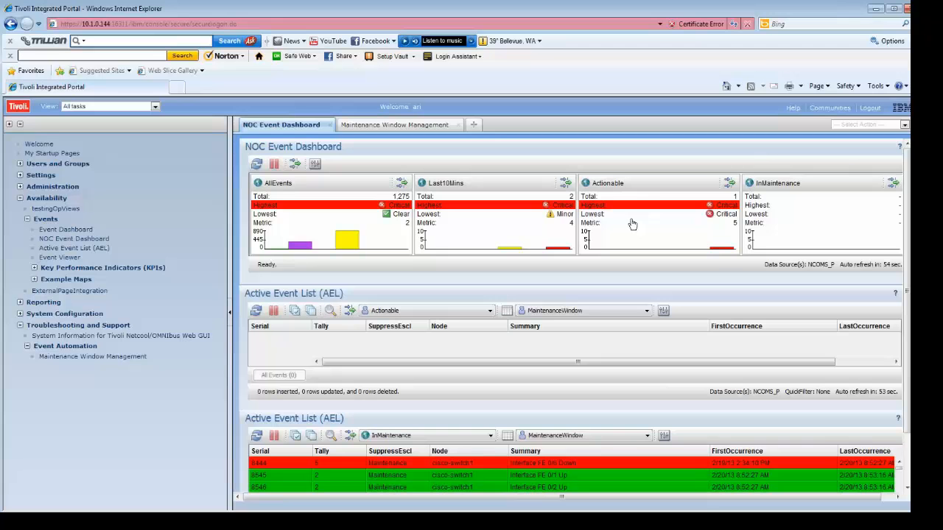
pyautogui.moveTo(724, 253)
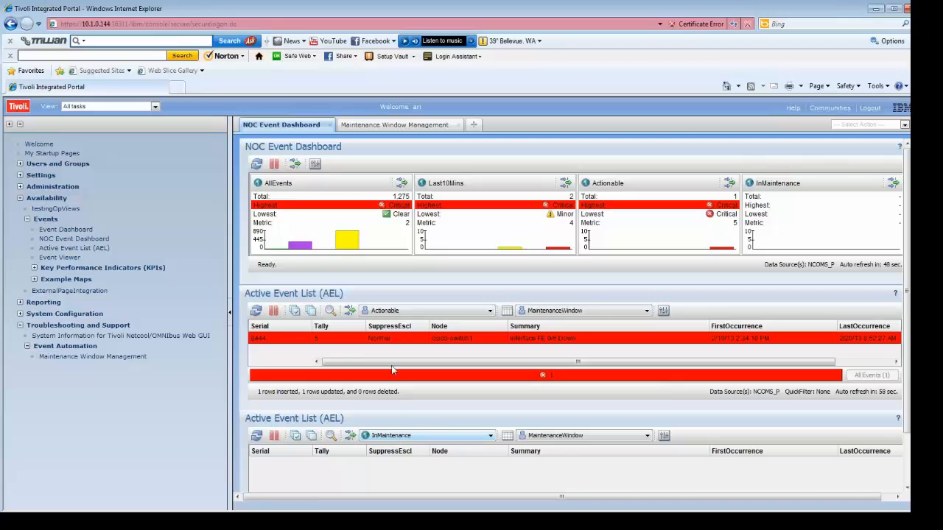
pyautogui.moveTo(562, 350)
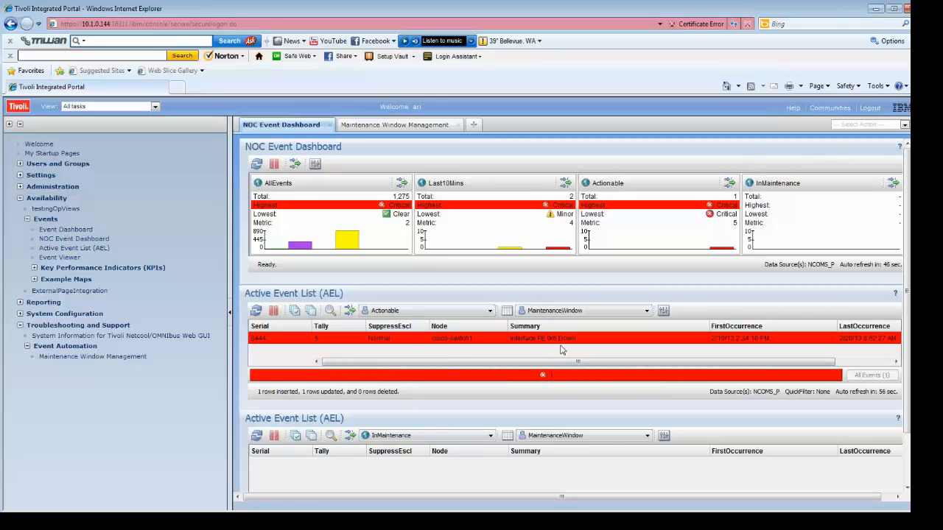
pyautogui.moveTo(420, 425)
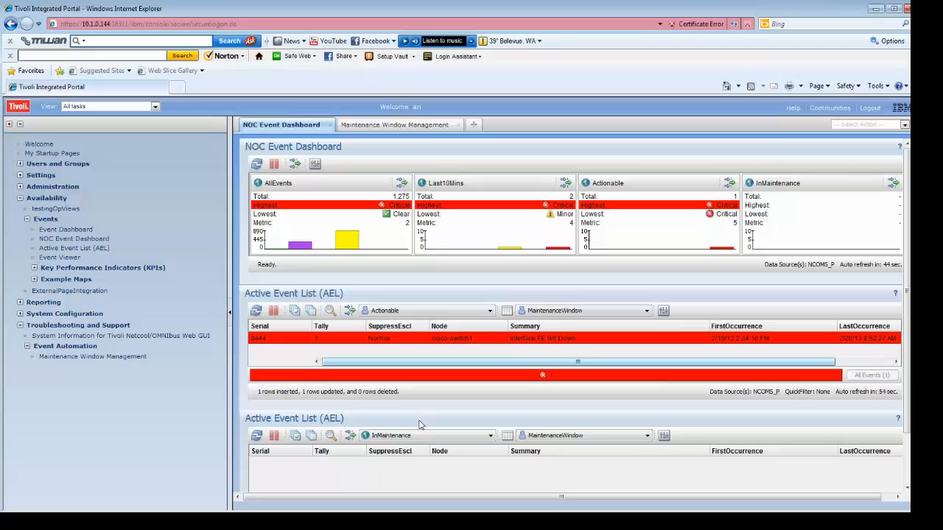
pyautogui.moveTo(454, 480)
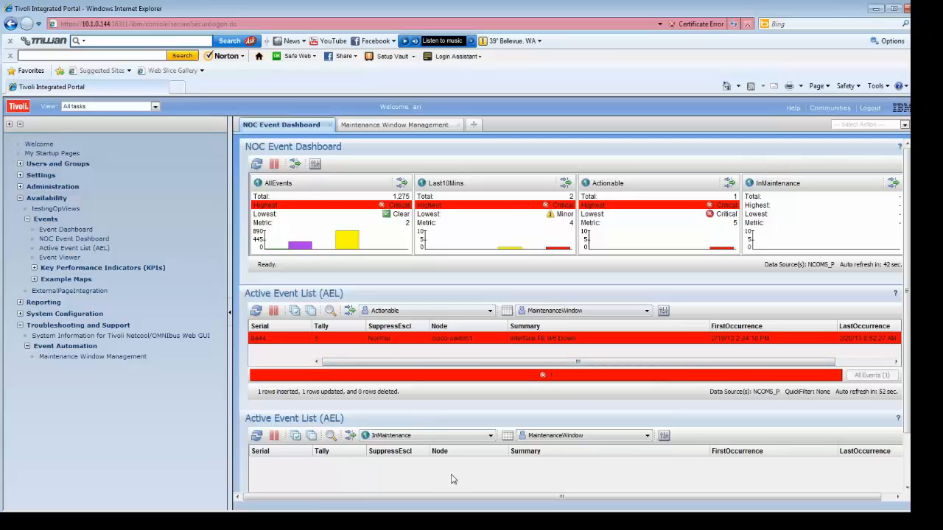